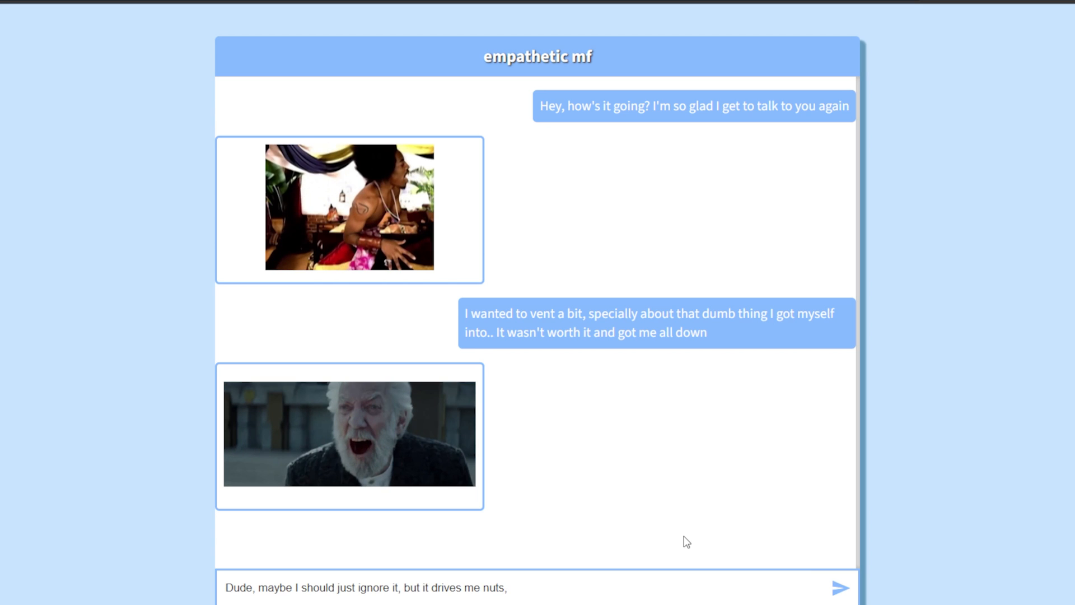
Send the message ending 'I could' about wanting to punch a wall and receive a GIF reply.
type("I could")
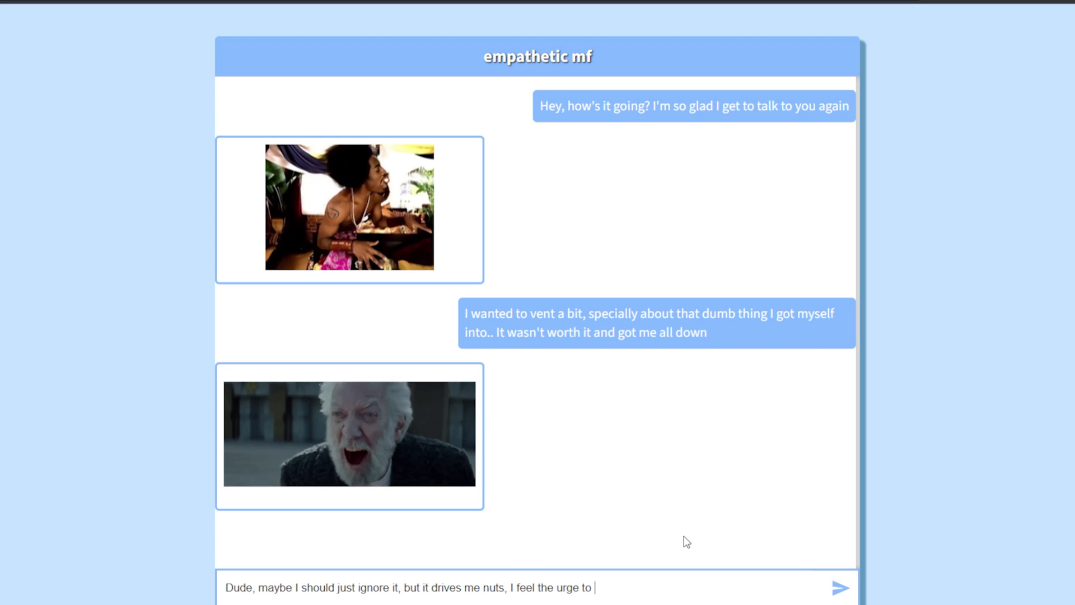
left_click(839, 588)
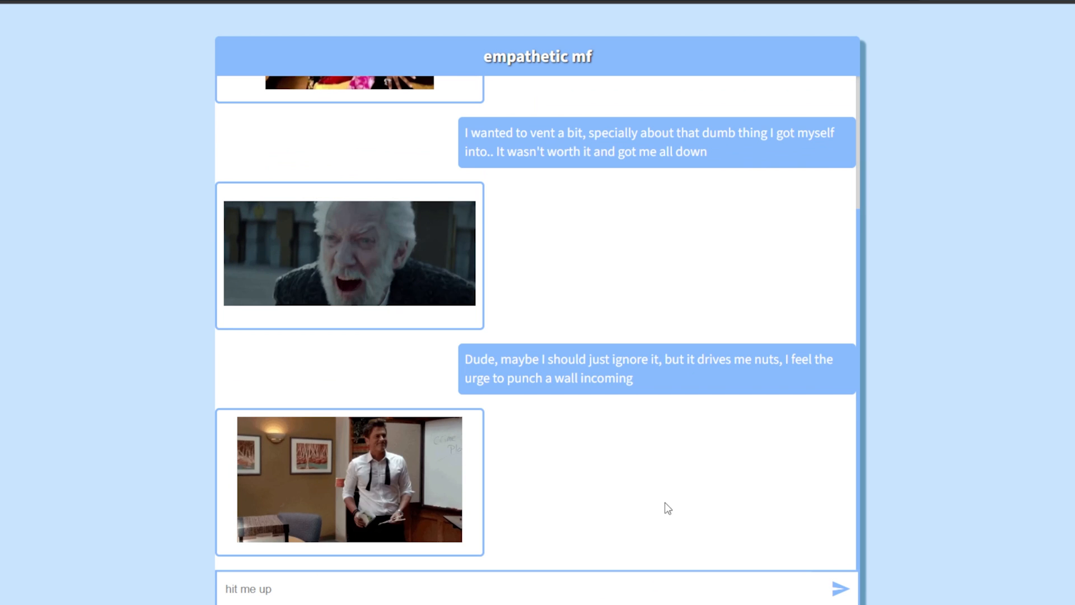